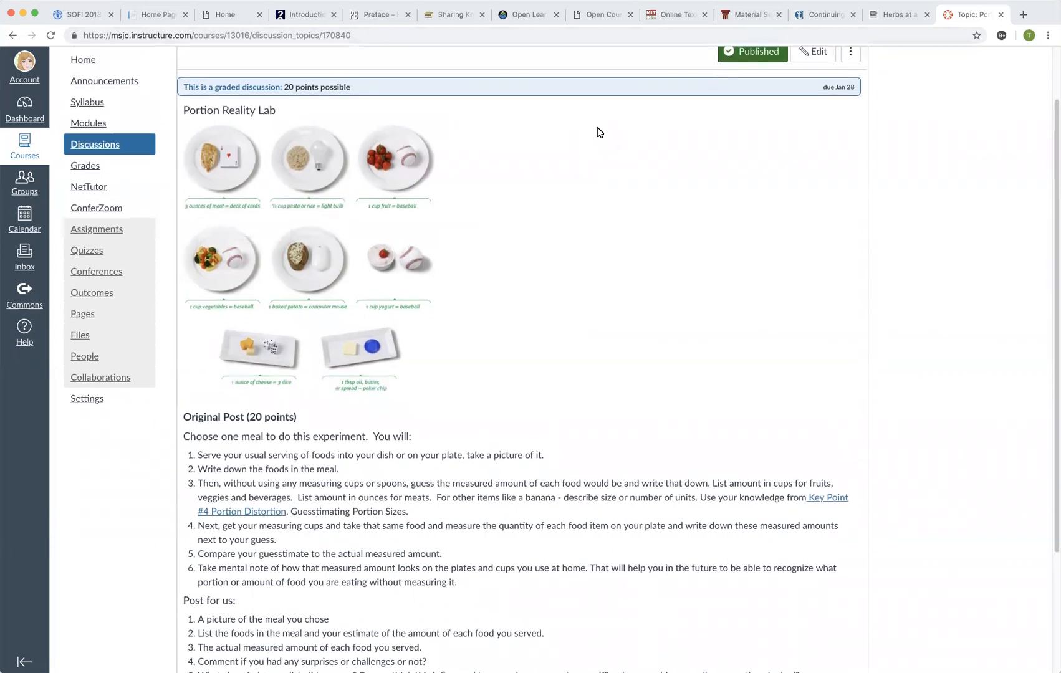
Scroll down the Portion Reality Lab discussion past the instructions to the Reply button
scroll("down", 3)
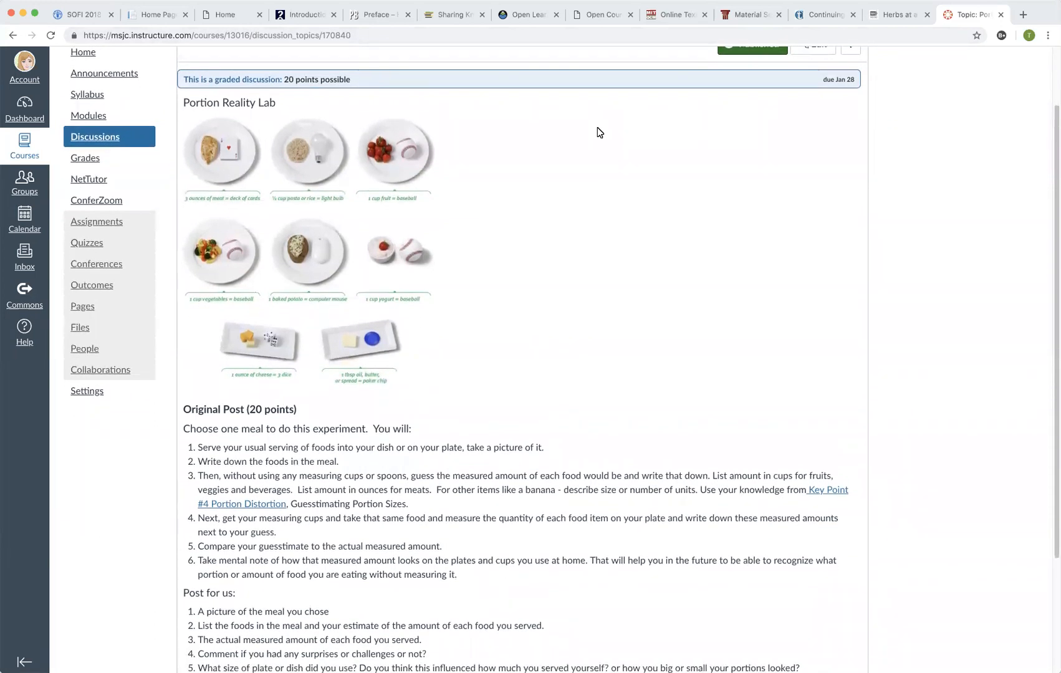
scroll("down", 3)
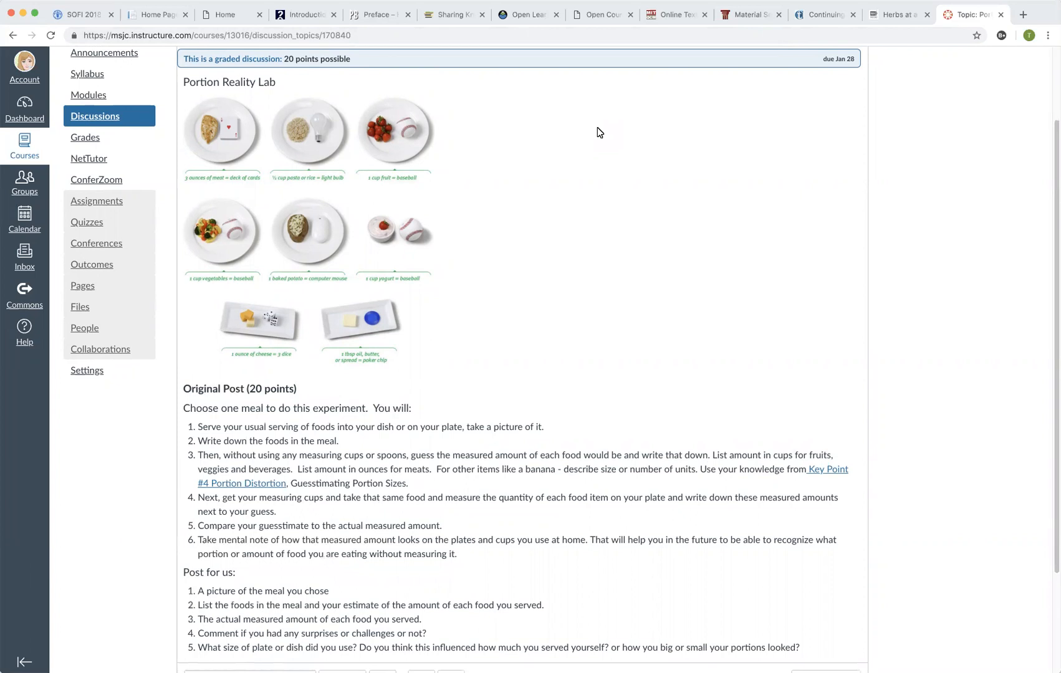
scroll("down", 3)
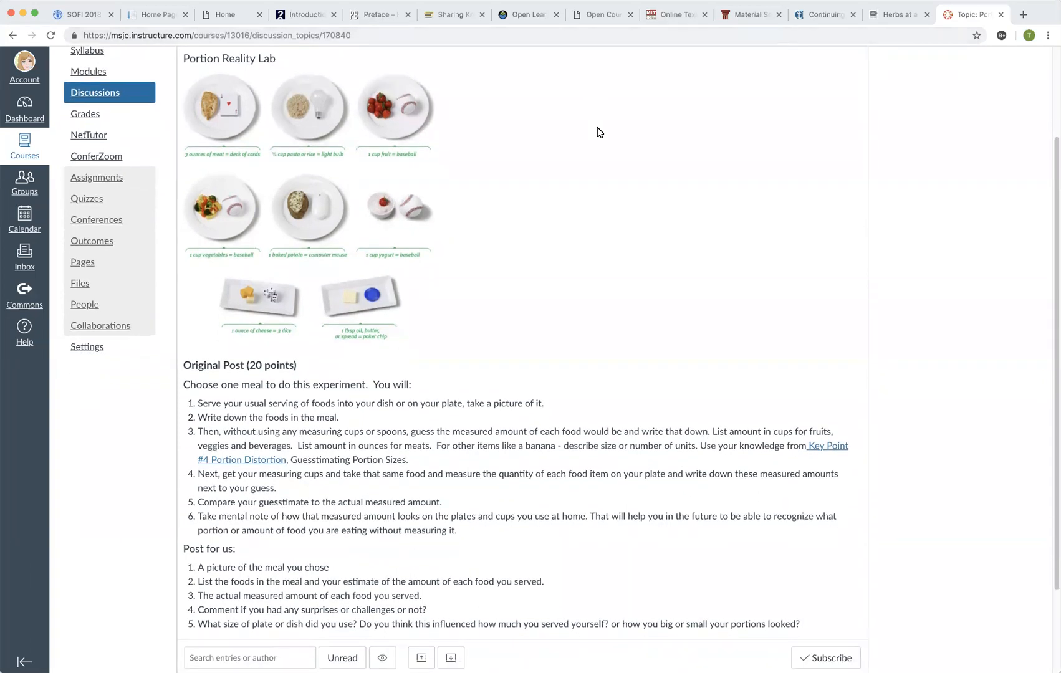
scroll("down", 3)
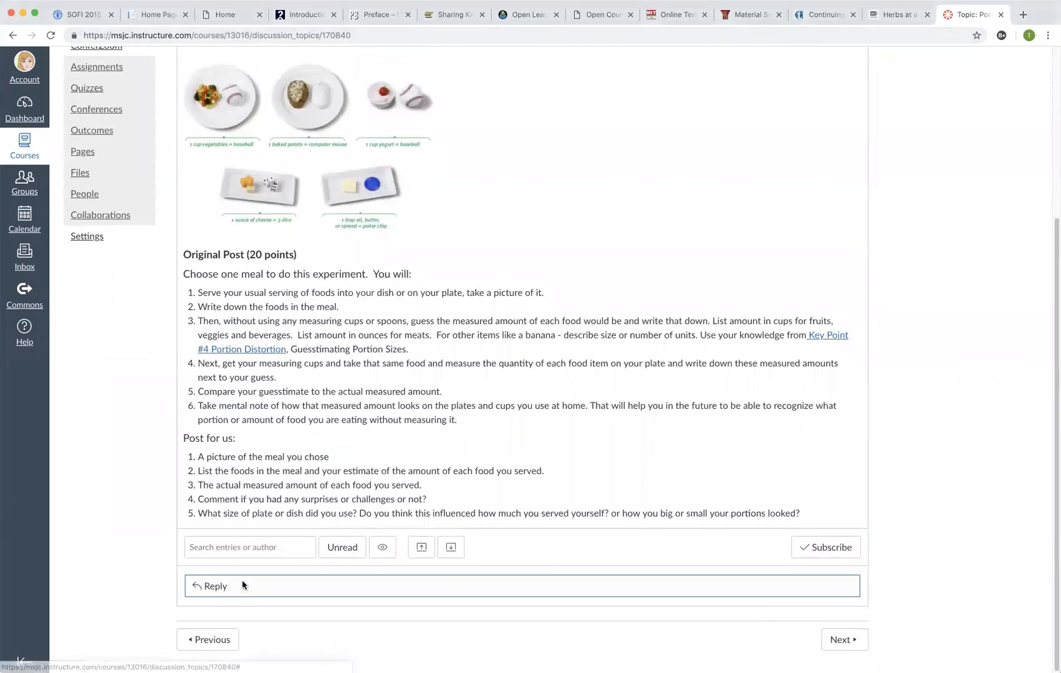
Start a reply and launch Upload/Embed Image from the More External Tools dropdown
left_click(216, 586)
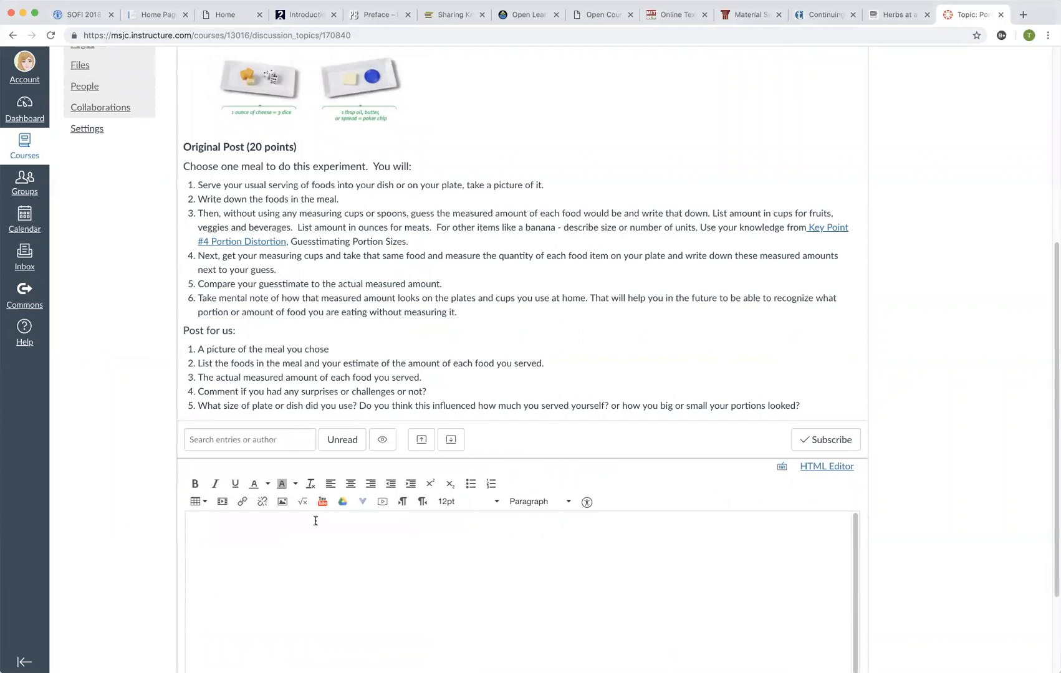
mouse_move(381, 523)
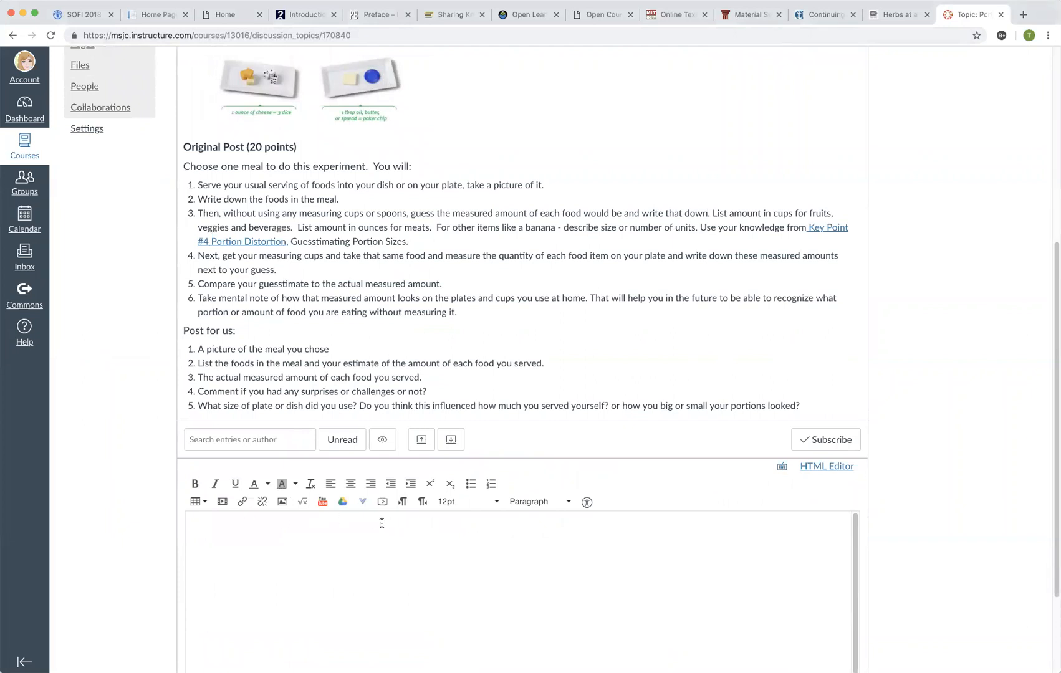
mouse_move(362, 502)
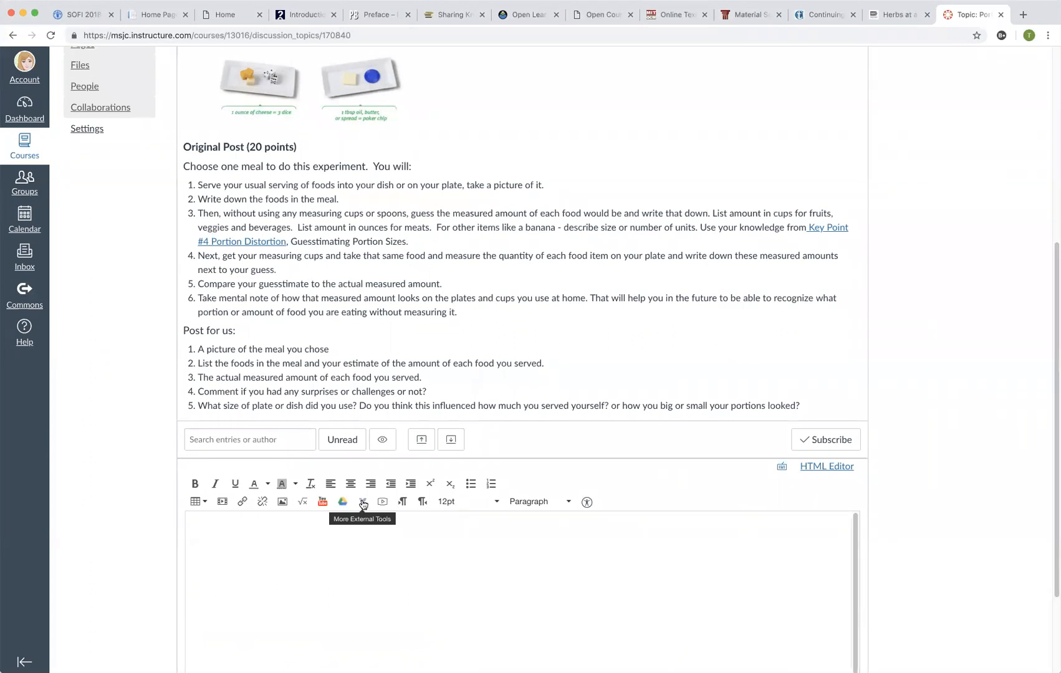
left_click(363, 501)
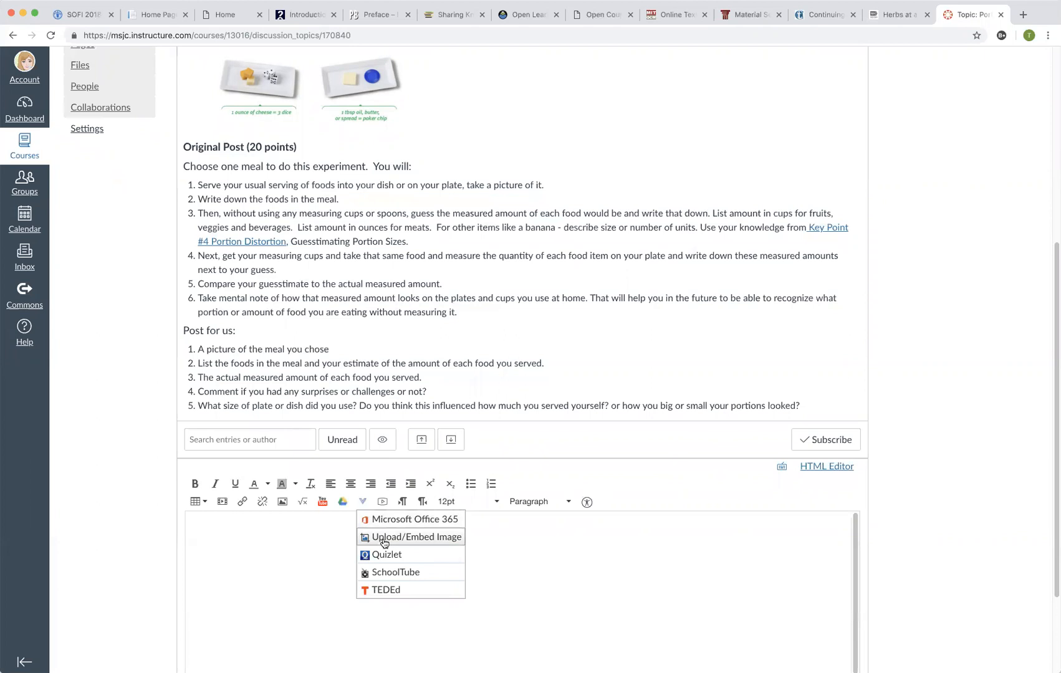
left_click(417, 537)
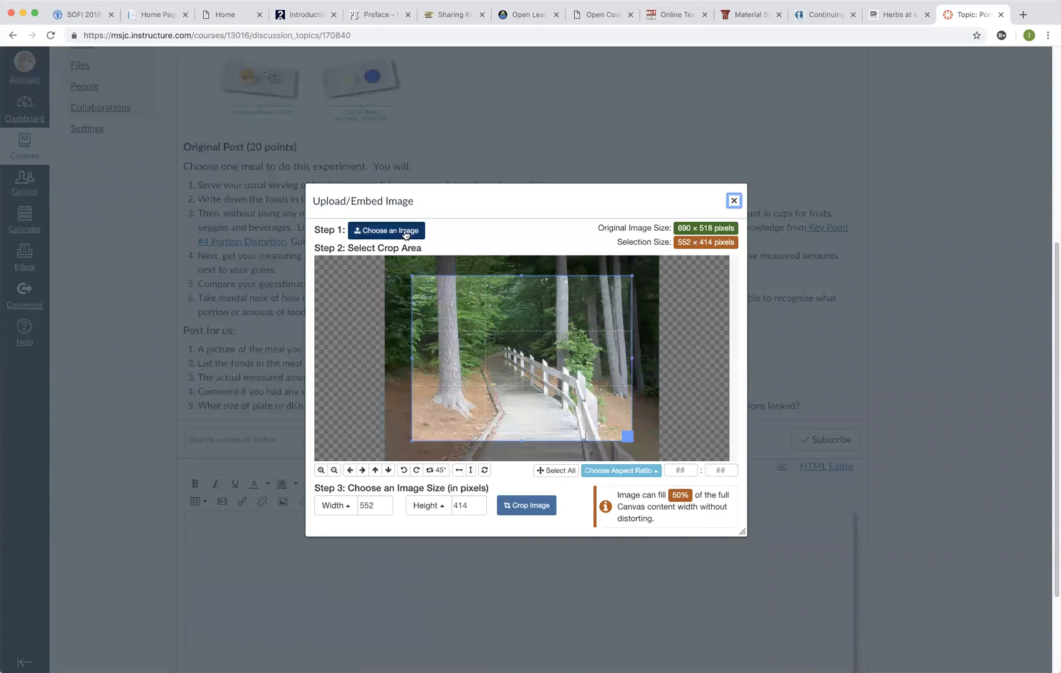
Choose MLK2.jpg from the Desktop and load it into the image cropper
left_click(386, 231)
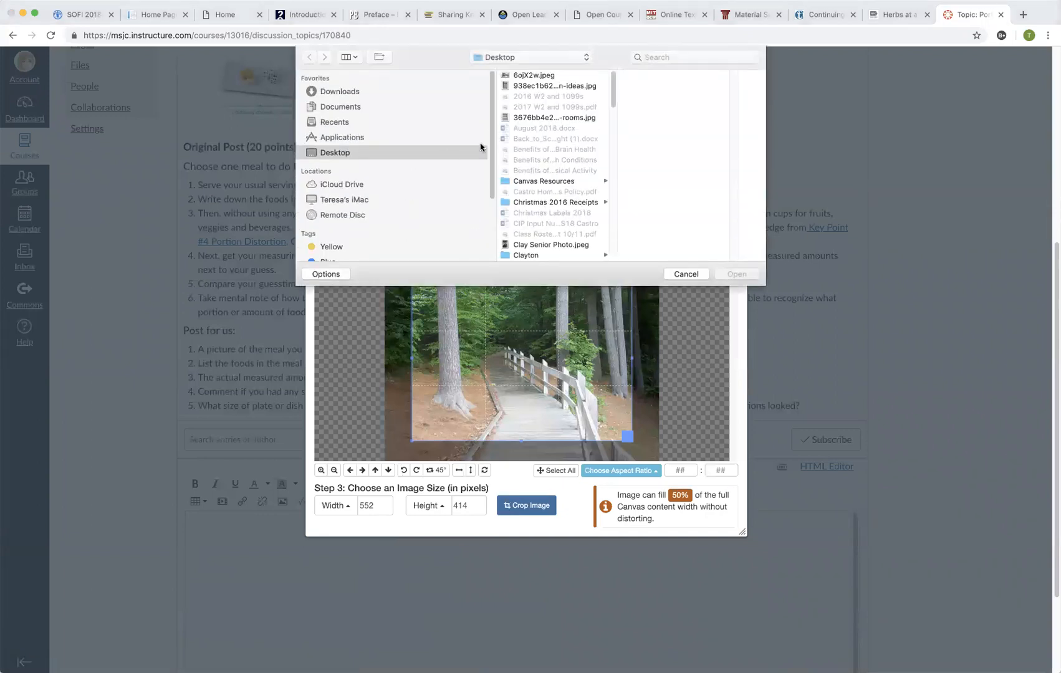
scroll("down", 3)
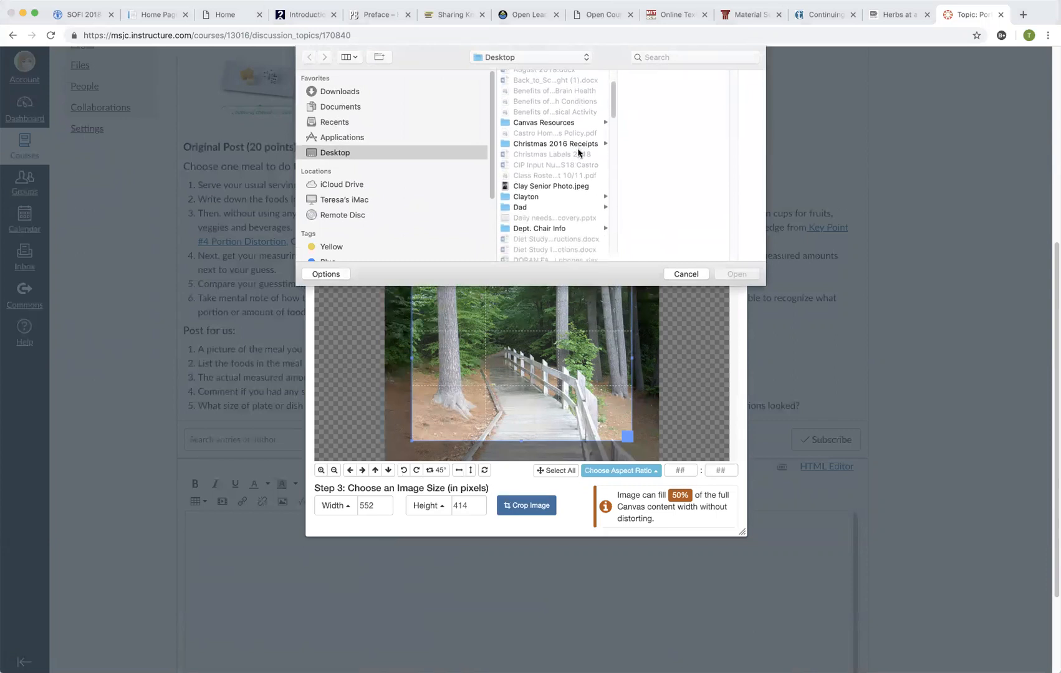
scroll("down", 3)
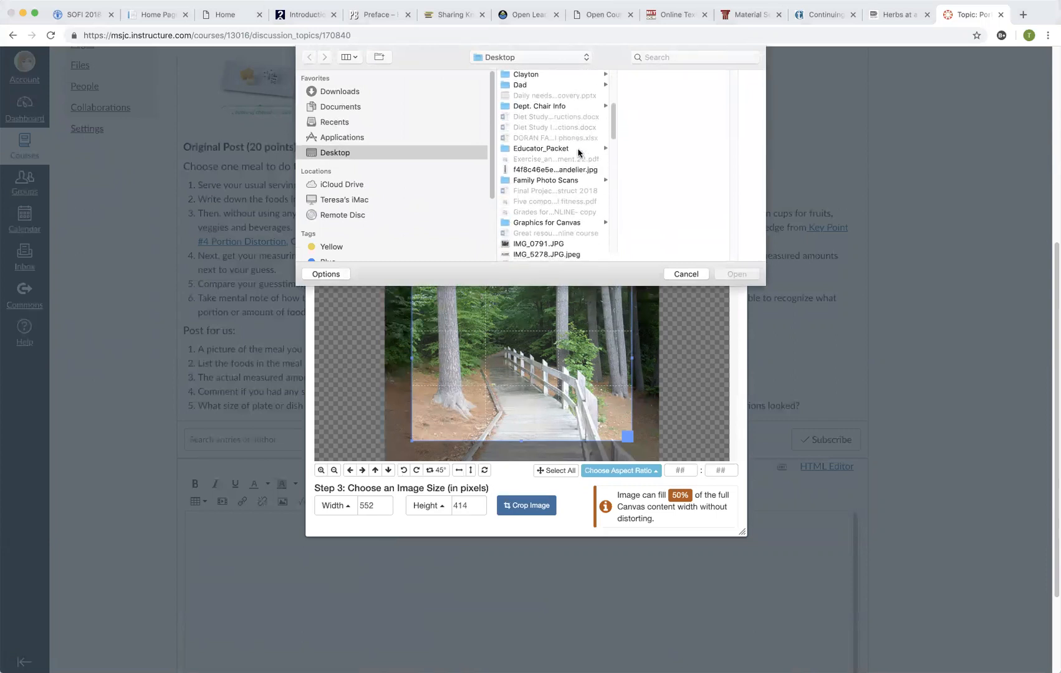
scroll("down", 3)
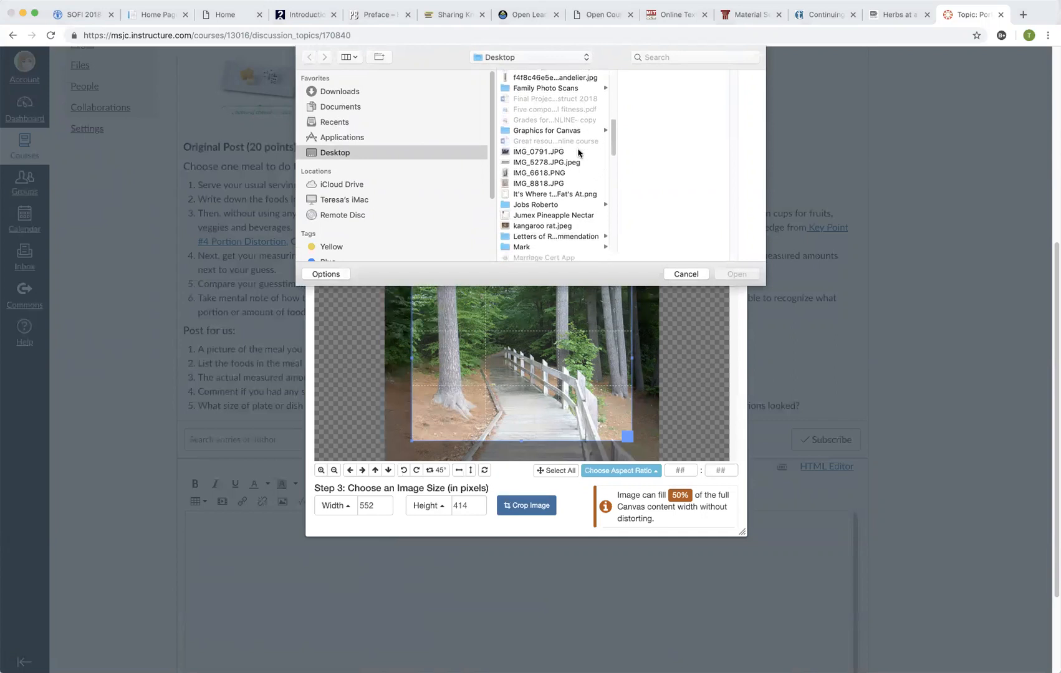
scroll("down", 3)
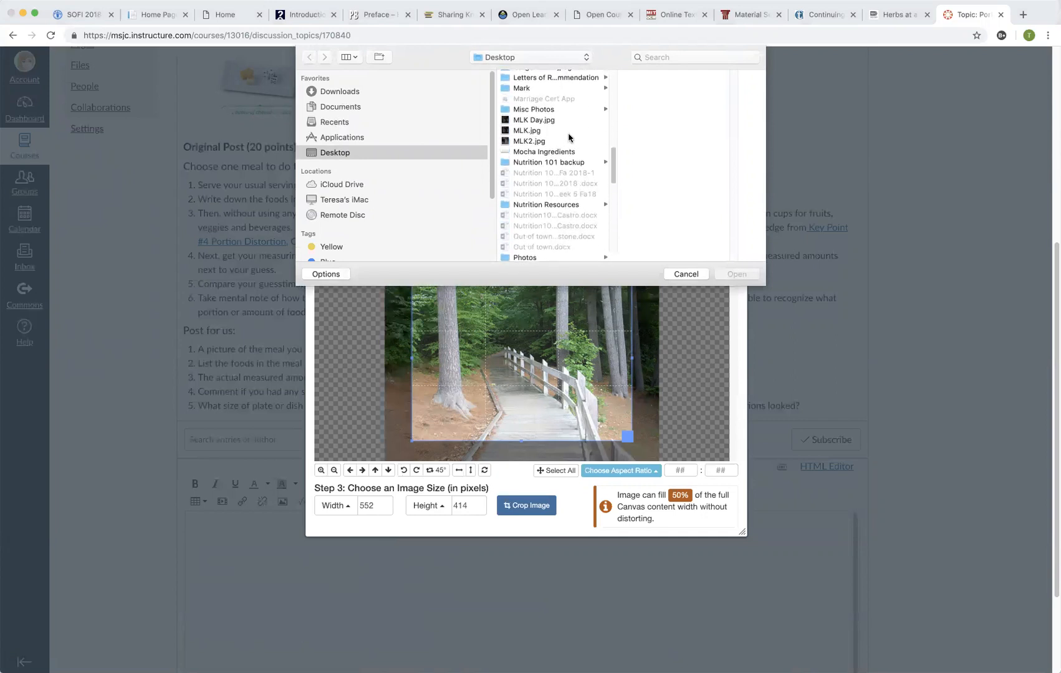
left_click(529, 141)
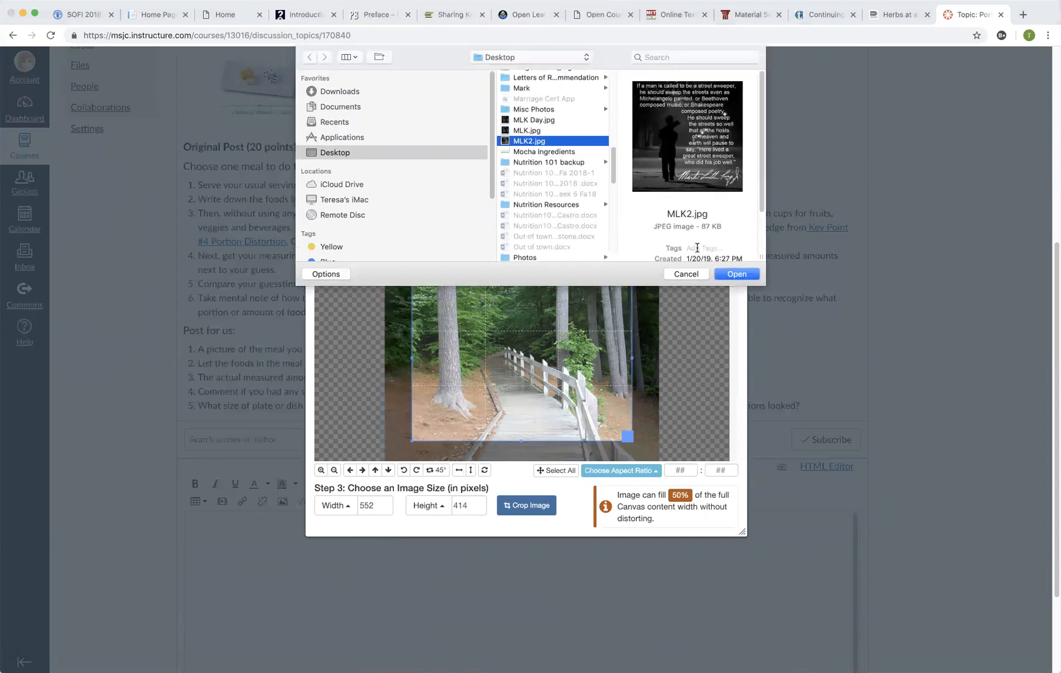
left_click(737, 274)
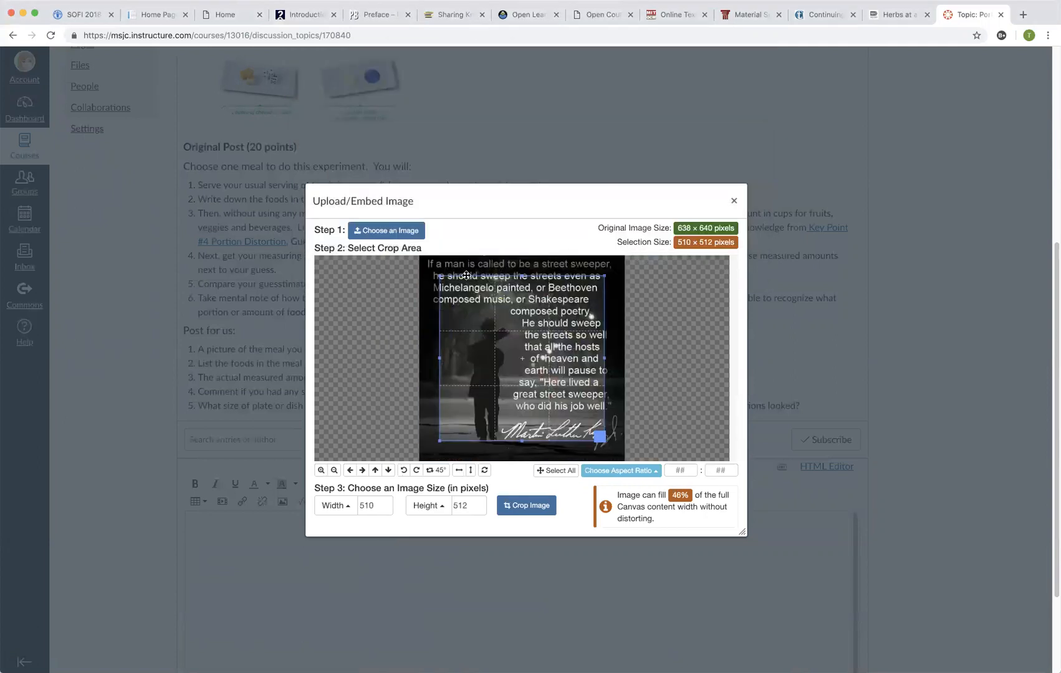
mouse_move(573, 383)
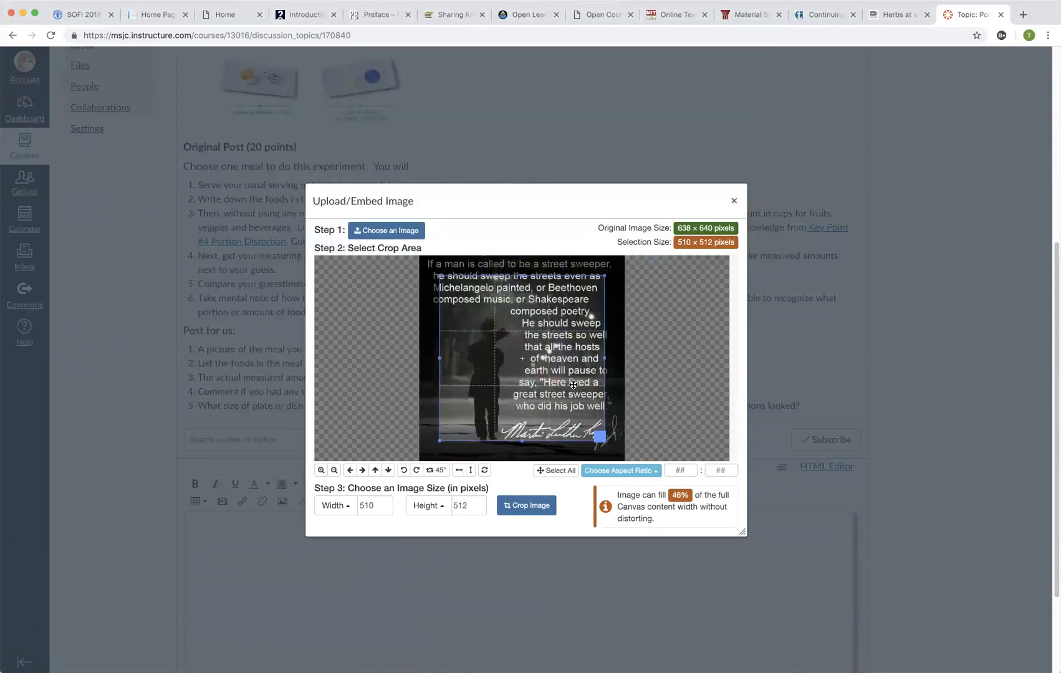
Adjust the crop area, select the whole image, then zoom in and out
left_click_drag(599, 437, 621, 454)
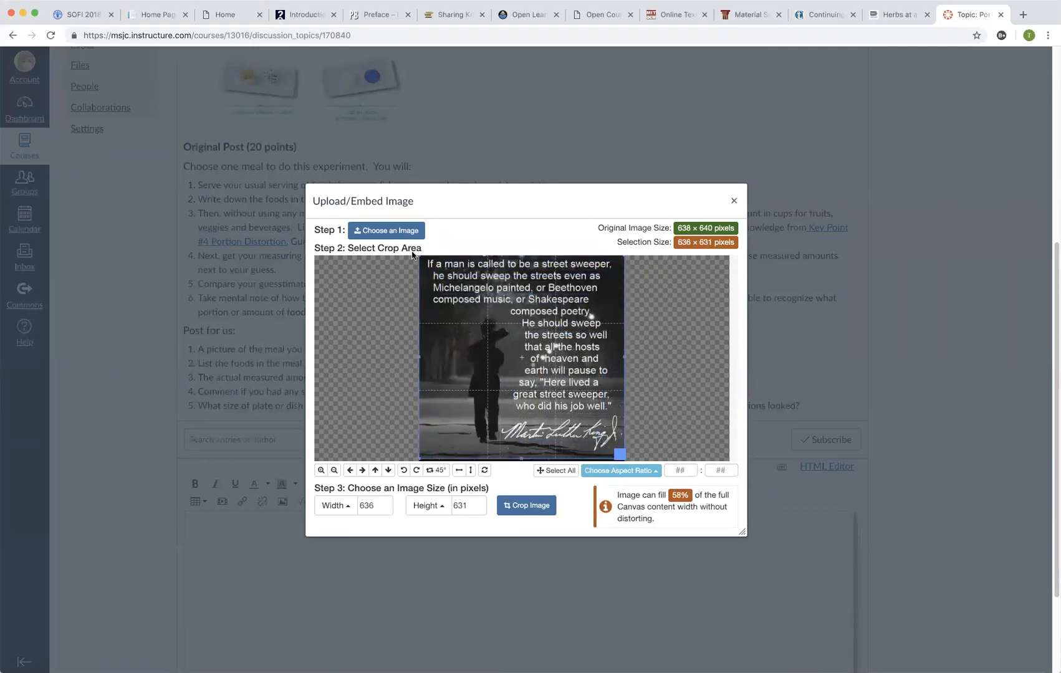
left_click(555, 470)
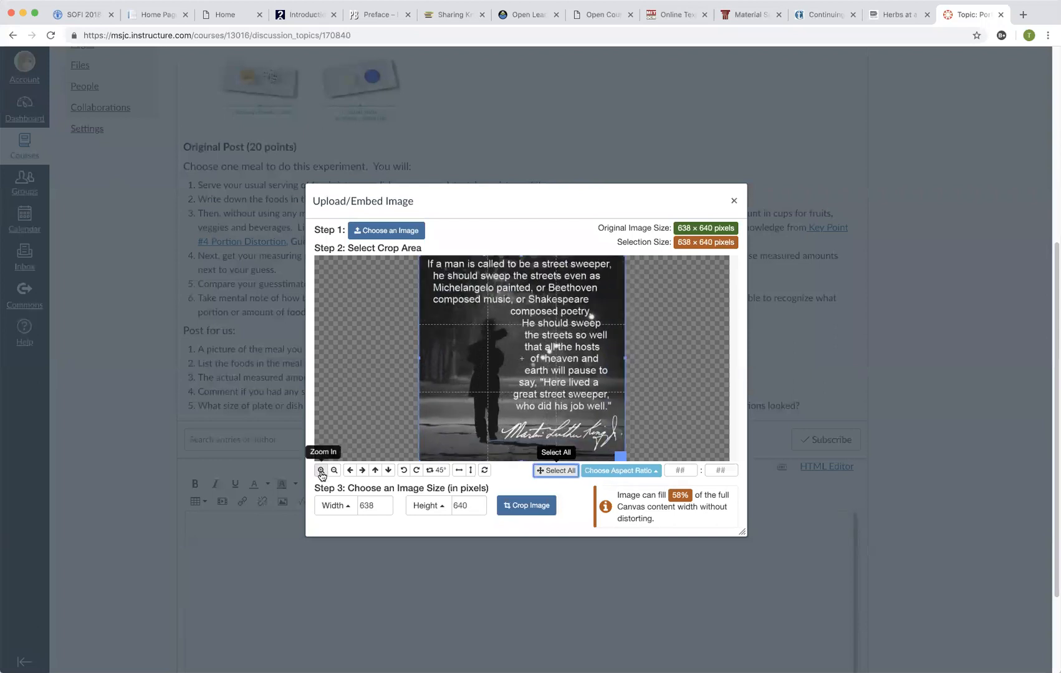
left_click(335, 470)
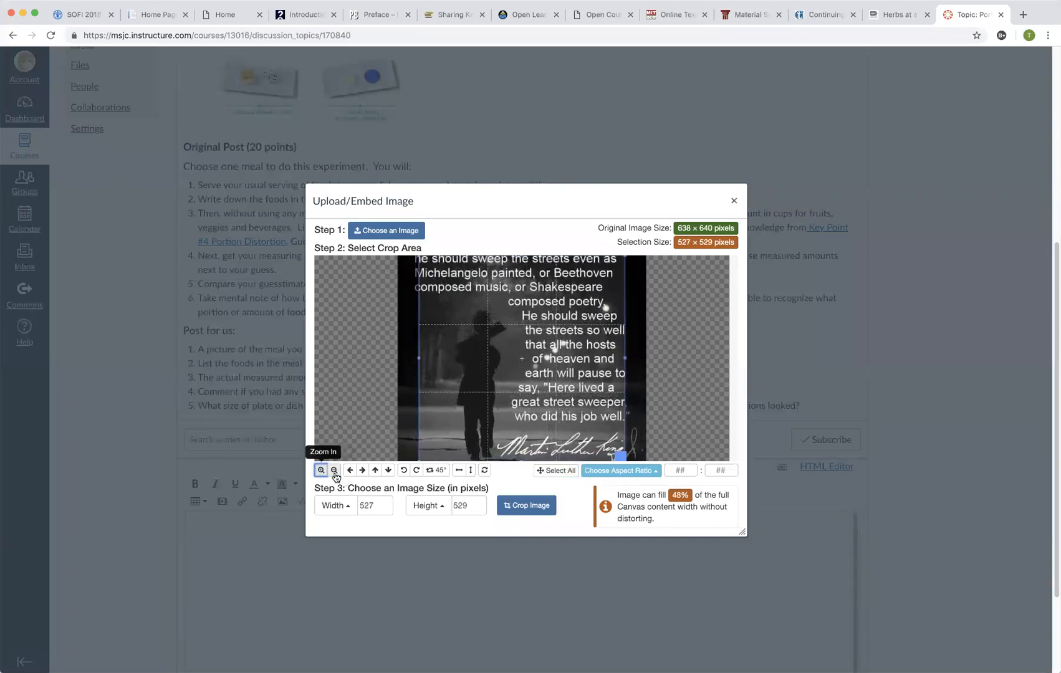
left_click(333, 470)
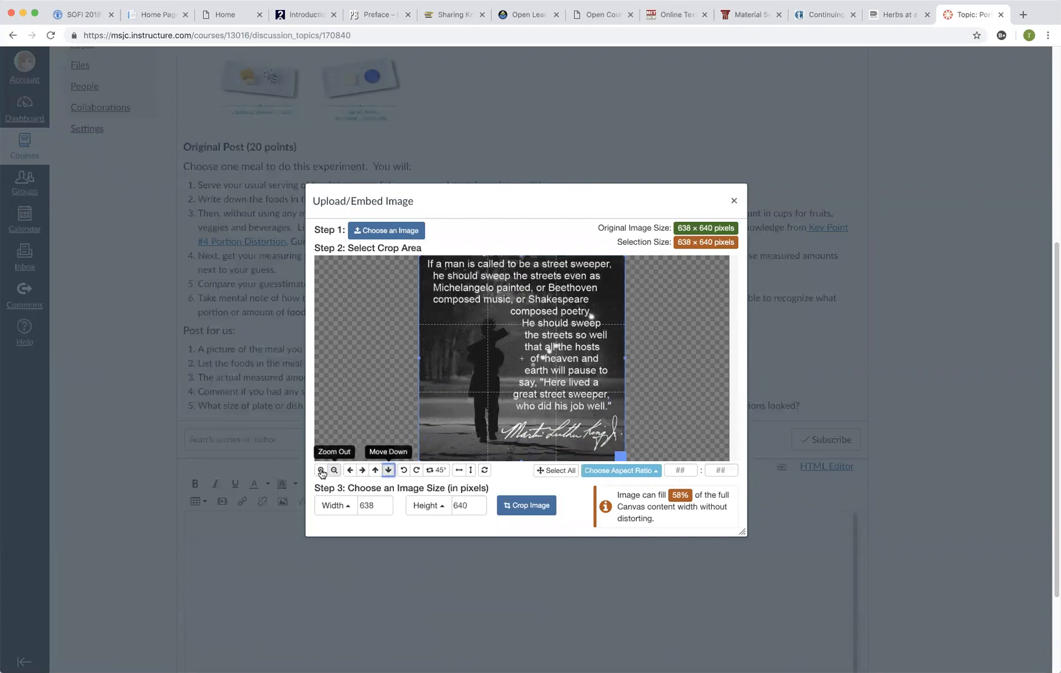
Zoom in, shift the image up and down, reset to the full 638 × 640 image, and crop
left_click(321, 470)
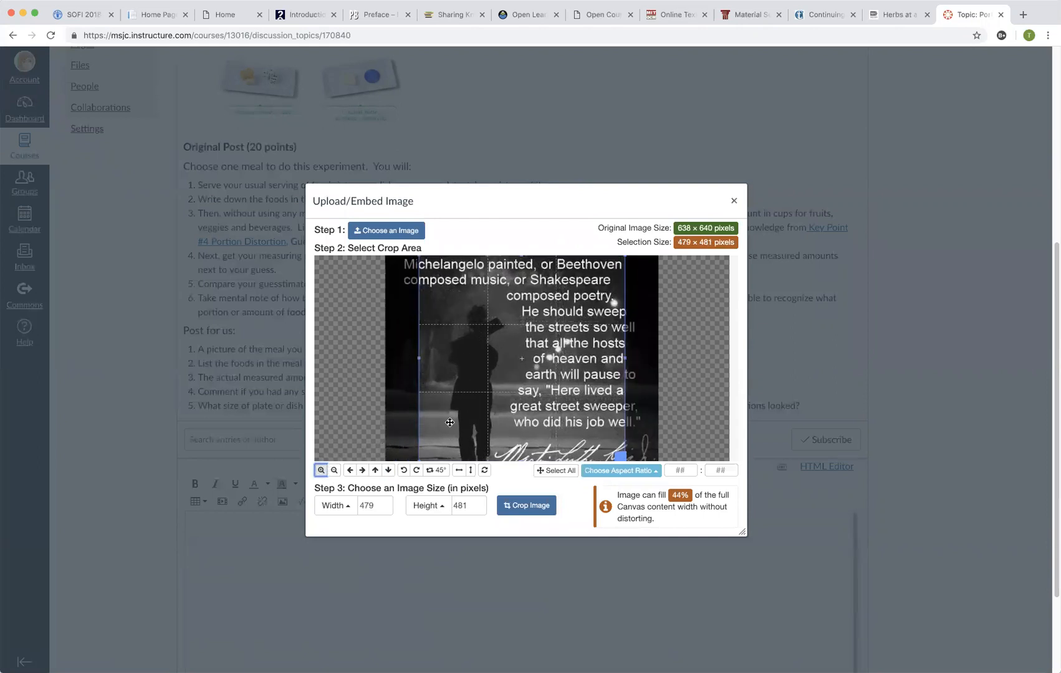
left_click(375, 470)
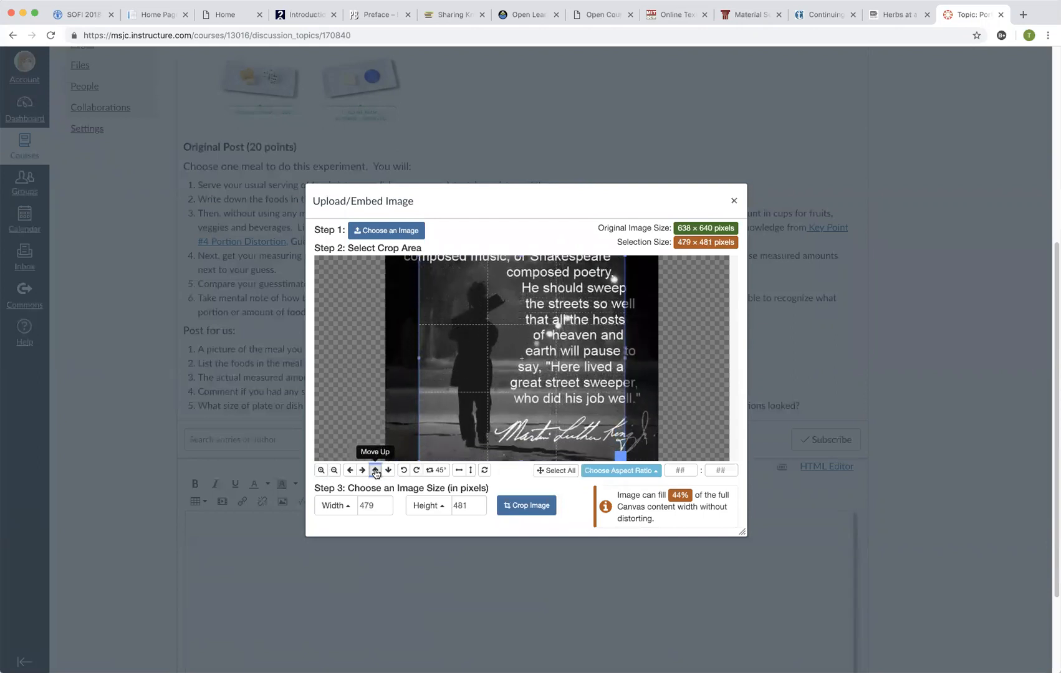
left_click(376, 470)
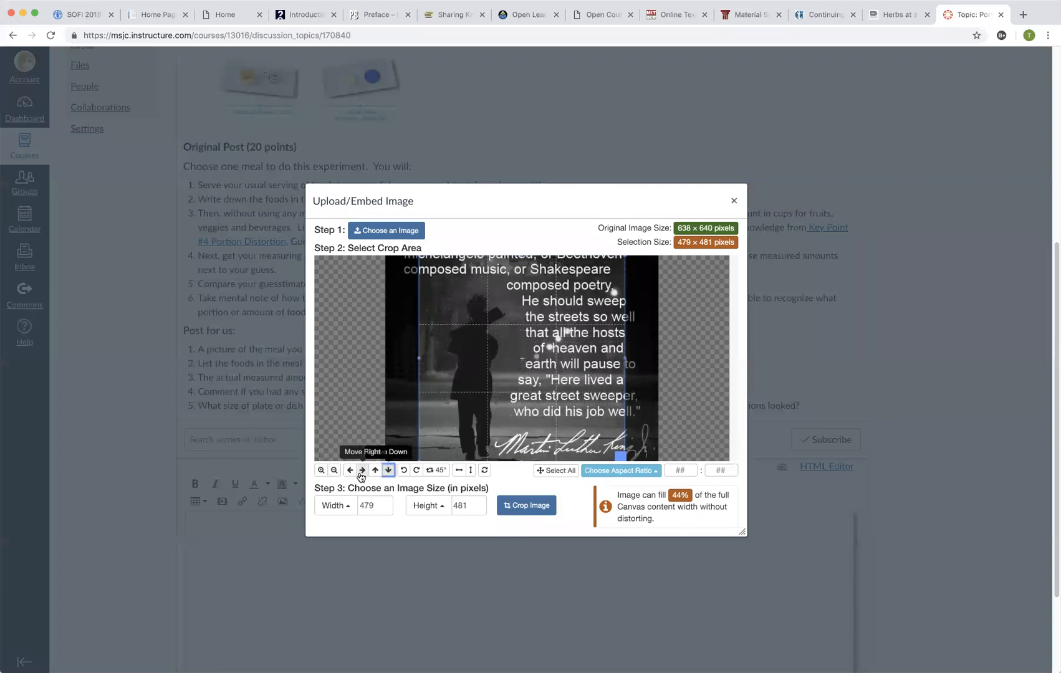
mouse_move(321, 470)
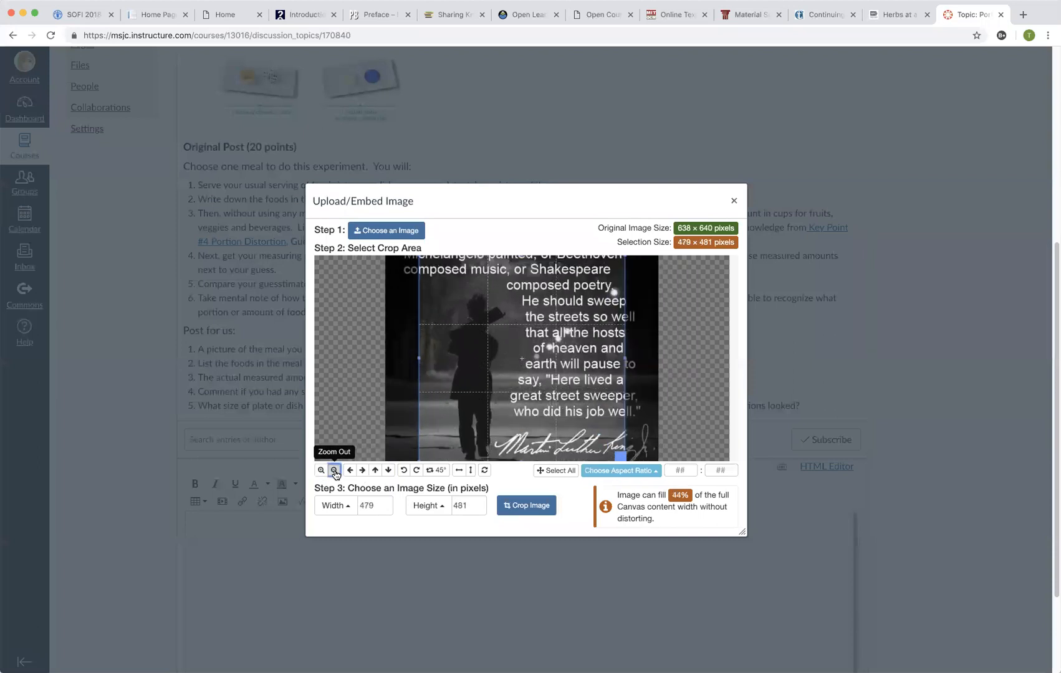
left_click(555, 470)
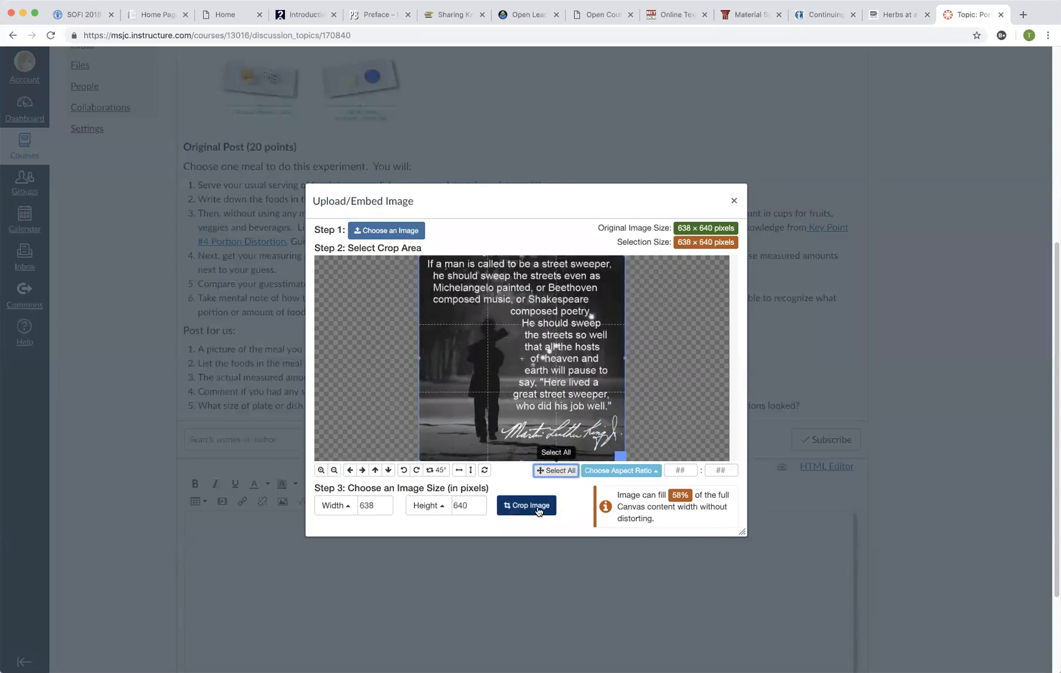
left_click(527, 505)
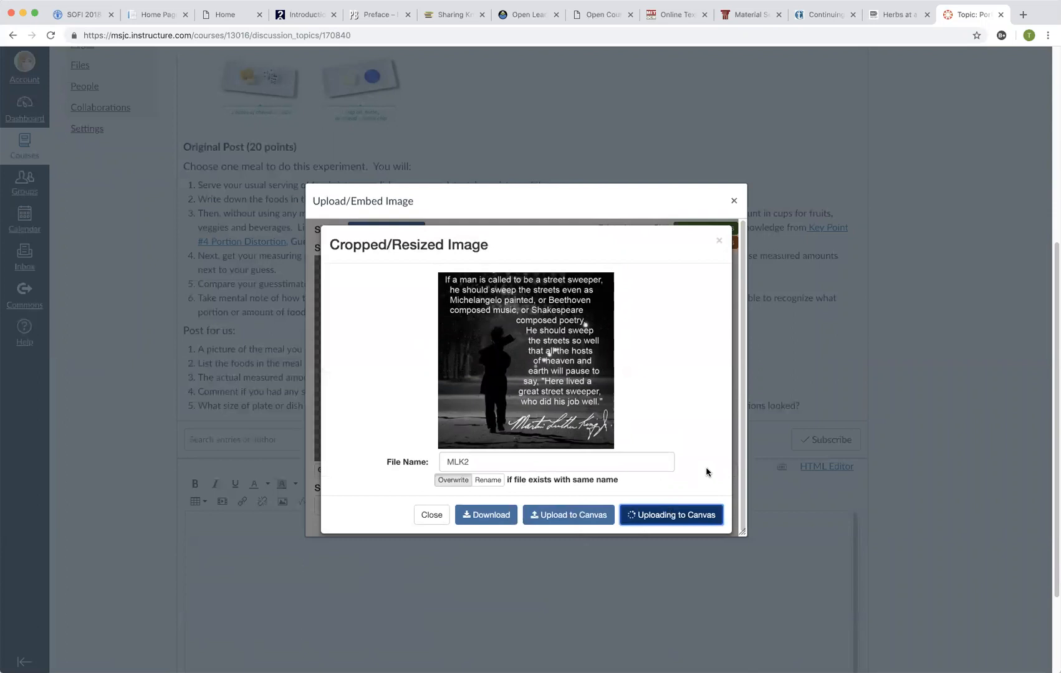
Upload the cropped MLK2 image to Canvas and embed it into the reply editor
left_click(671, 515)
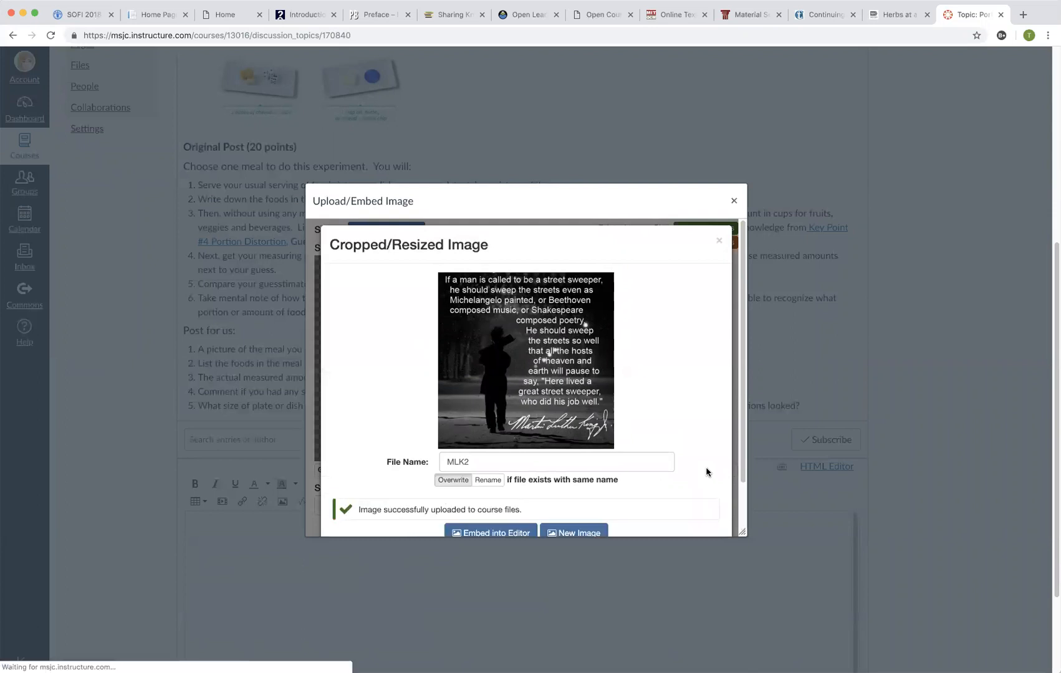
left_click(491, 533)
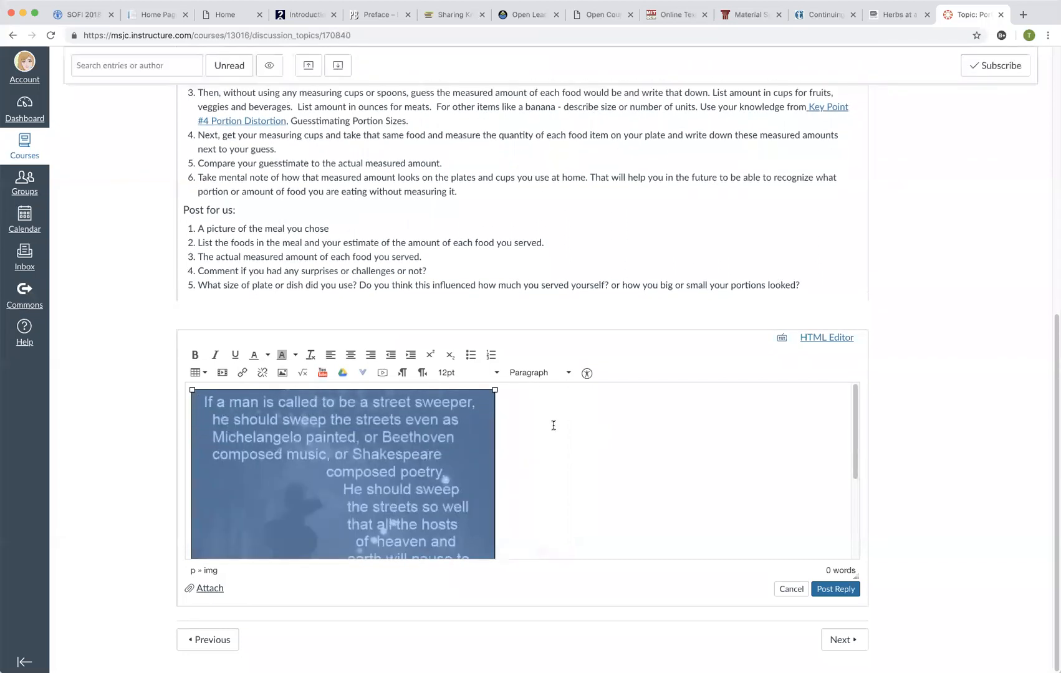
scroll("down", 3)
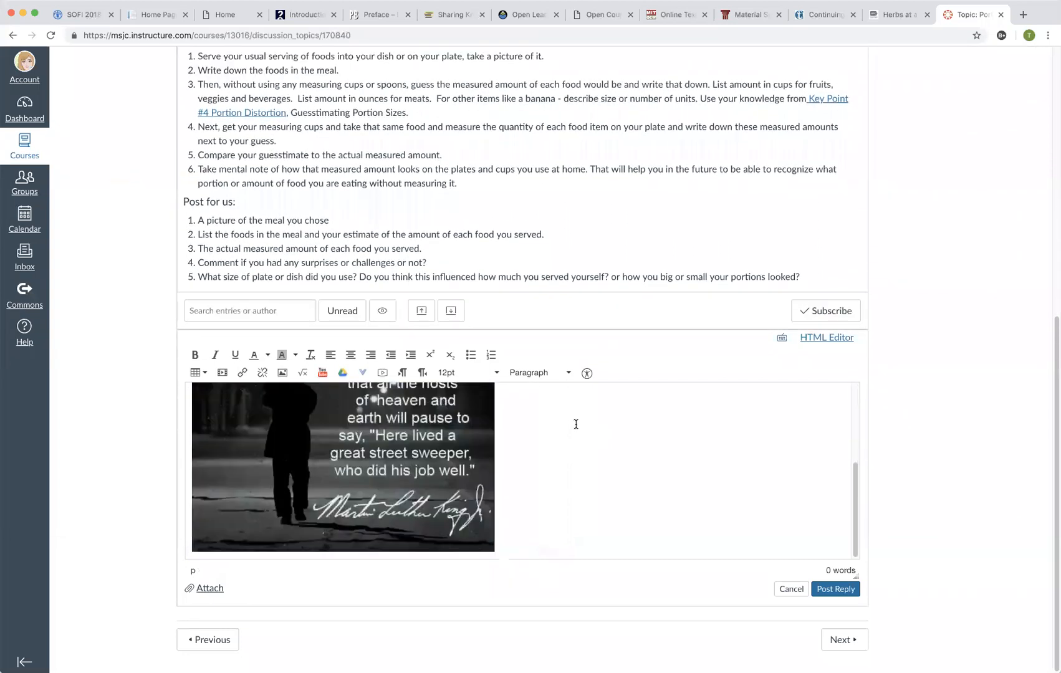
scroll("down", 3)
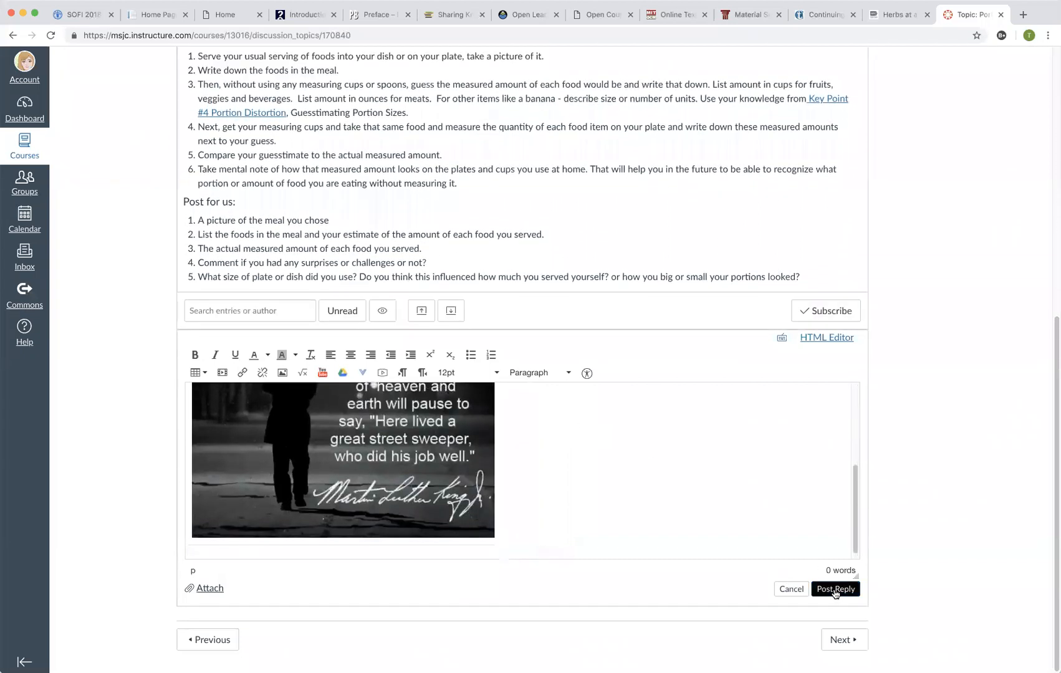
Post the reply and scroll down to see the new MLK quote entry
left_click(836, 590)
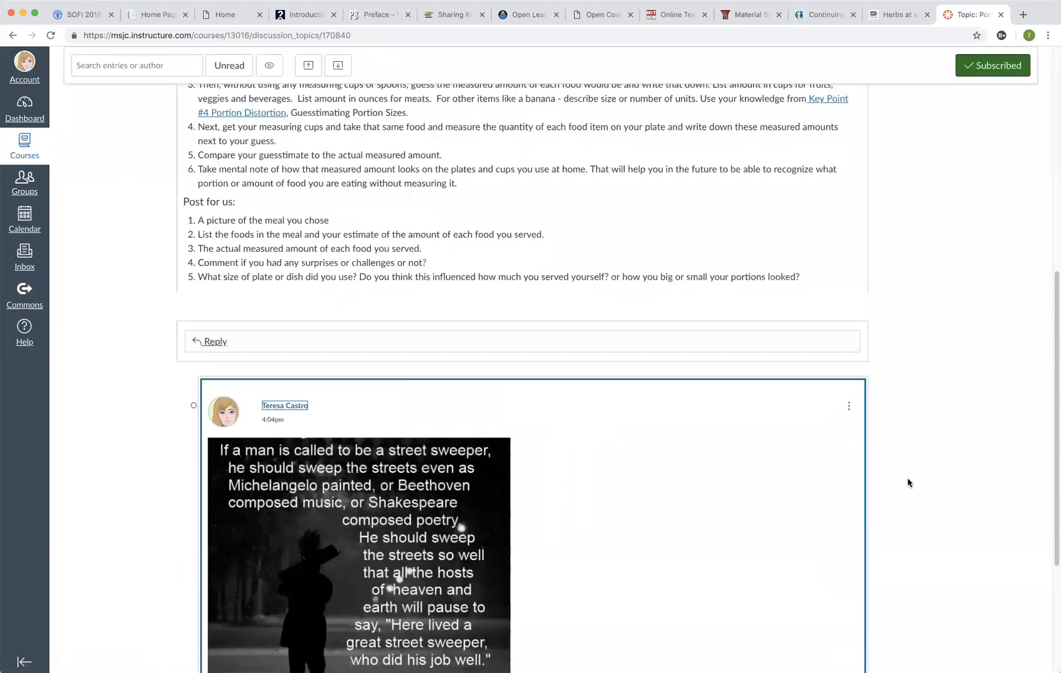
scroll("down", 3)
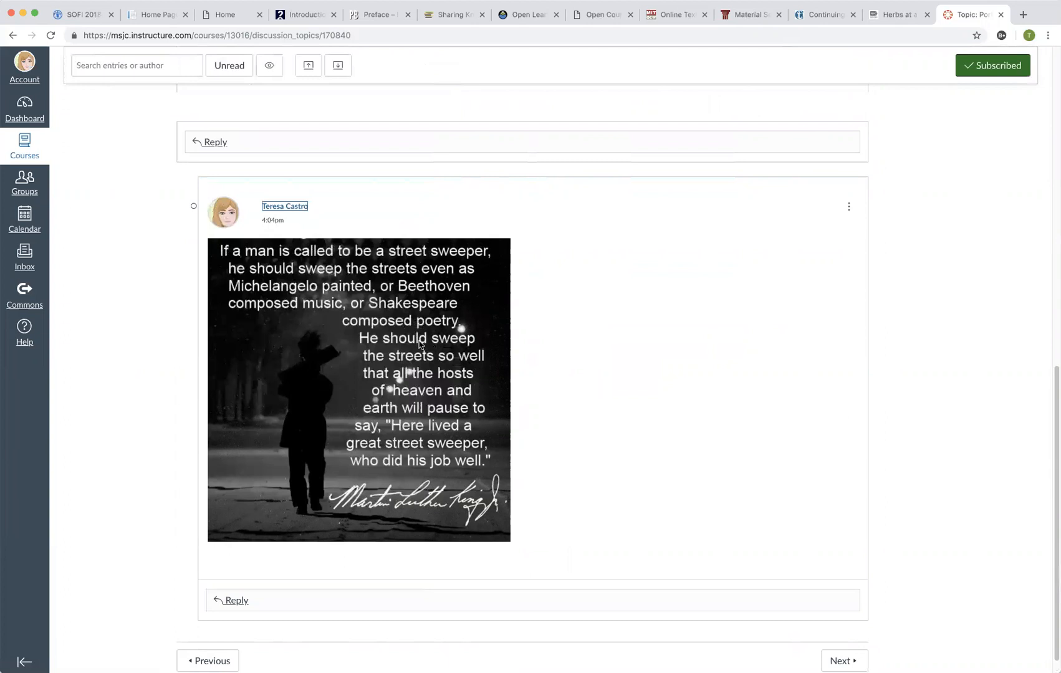
mouse_move(539, 429)
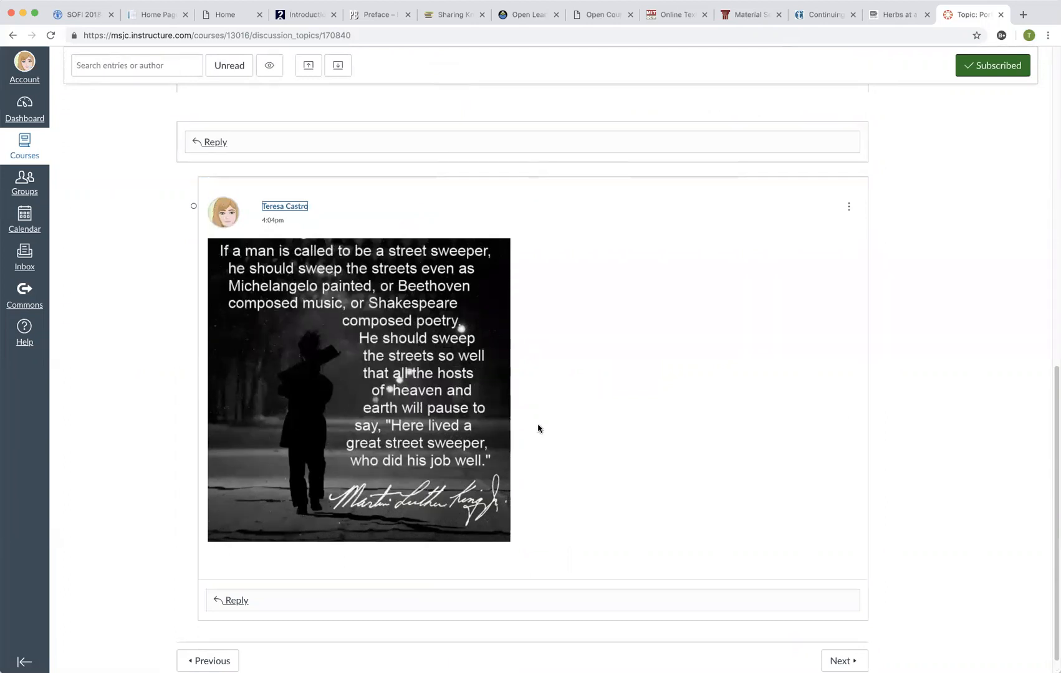